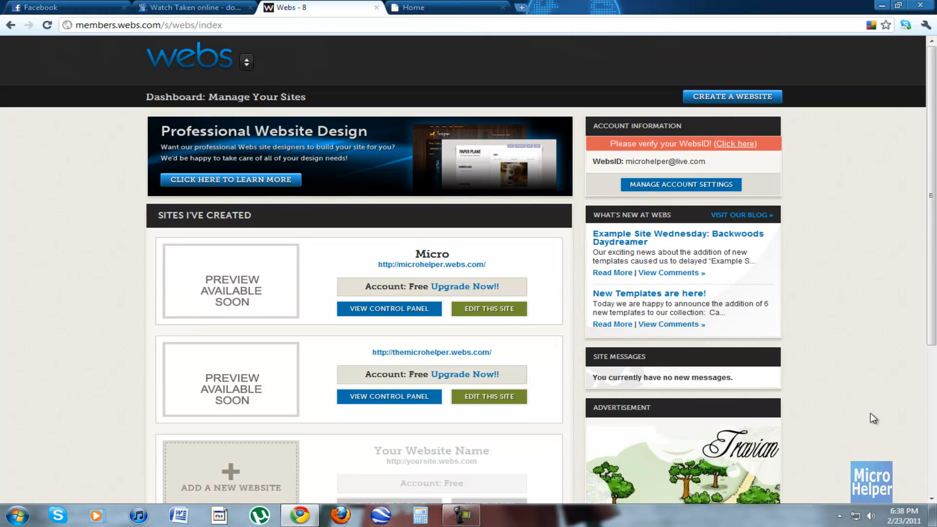
pyautogui.moveTo(816, 397)
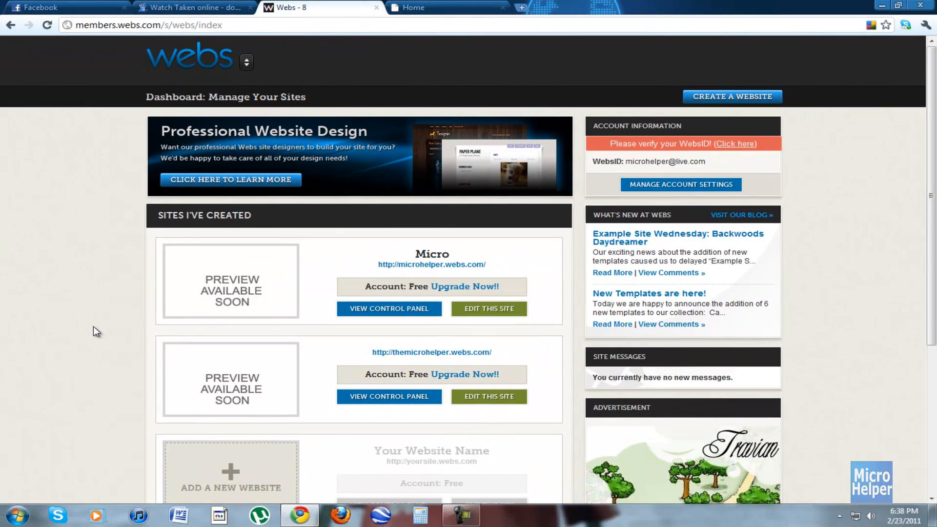
pyautogui.moveTo(66, 236)
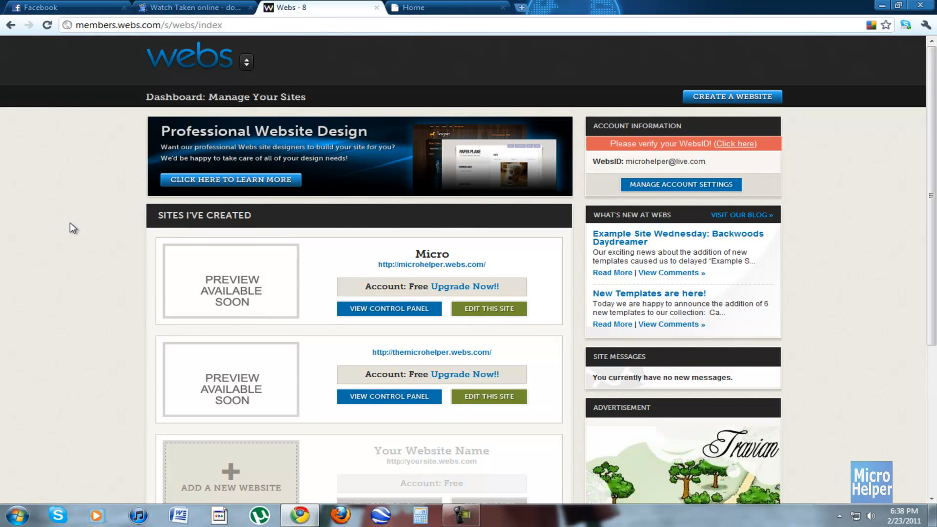
pyautogui.moveTo(95, 228)
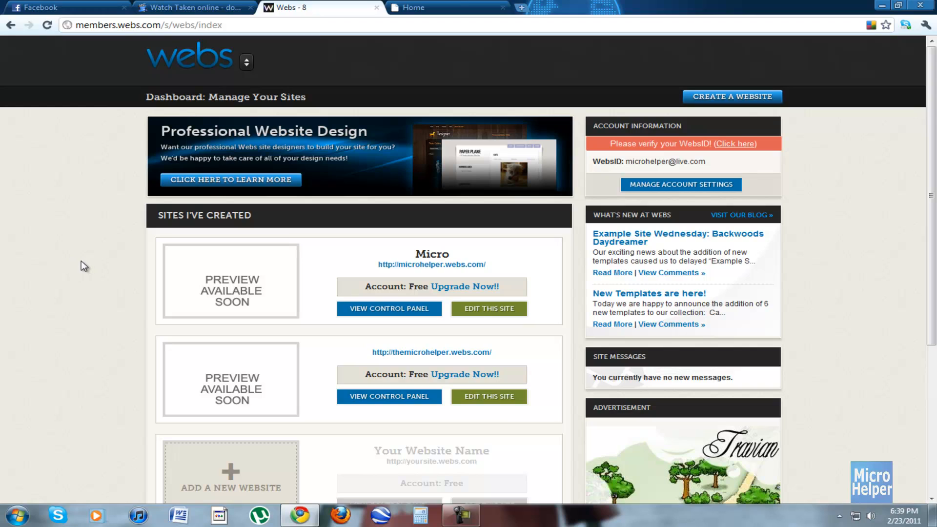
pyautogui.moveTo(84, 297)
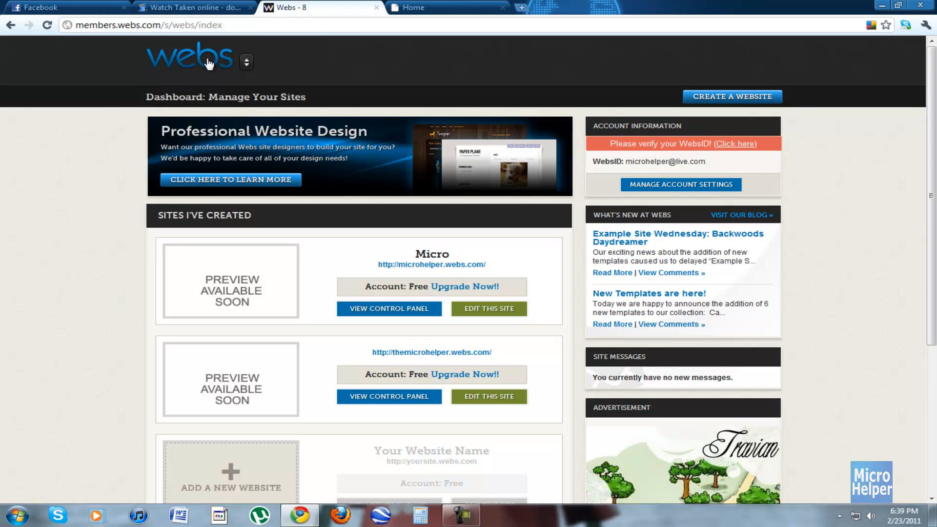
# Reload the dashboard via the Webs logo and scroll to the add-a-new-website slot
pyautogui.click(189, 57)
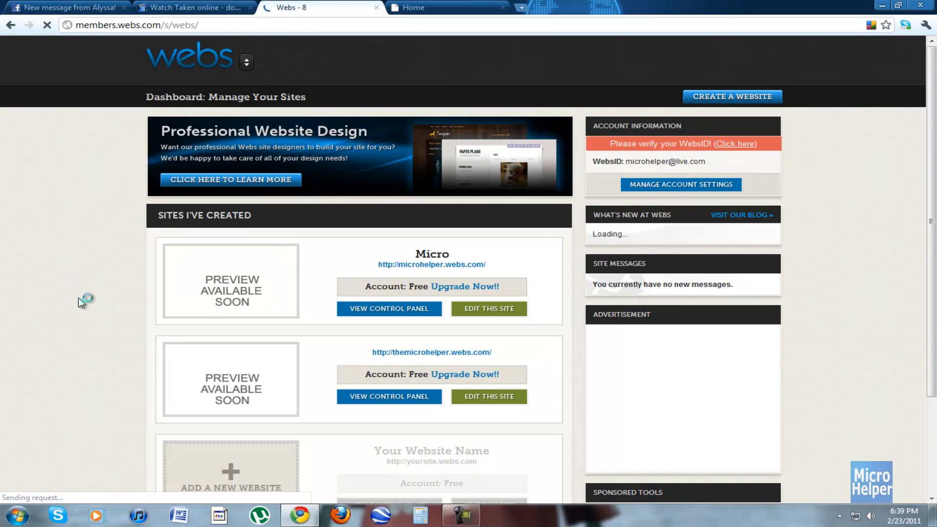
pyautogui.scroll(-3)
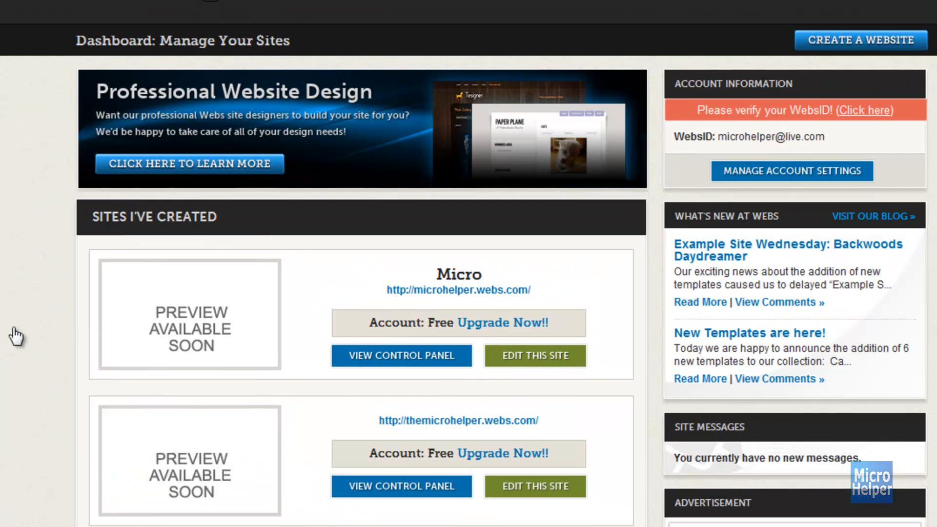
pyautogui.moveTo(606, 353)
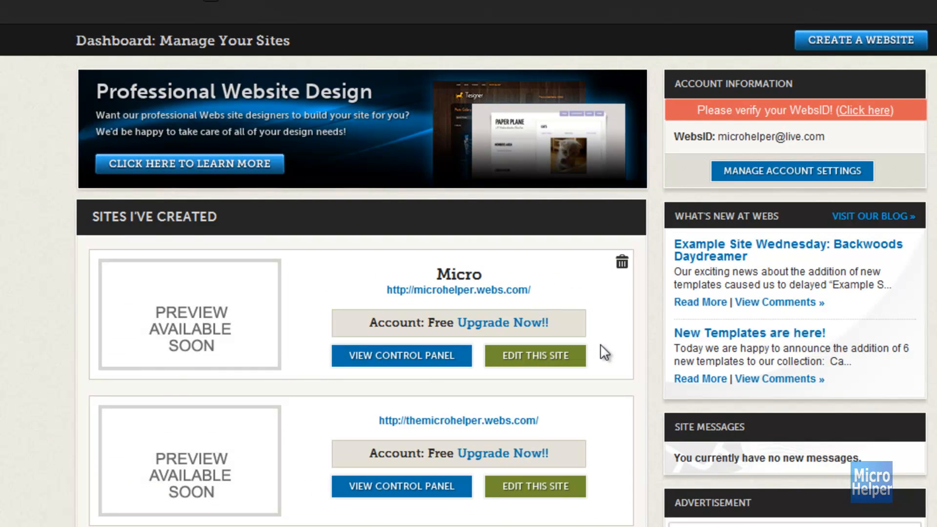
pyautogui.scroll(-3)
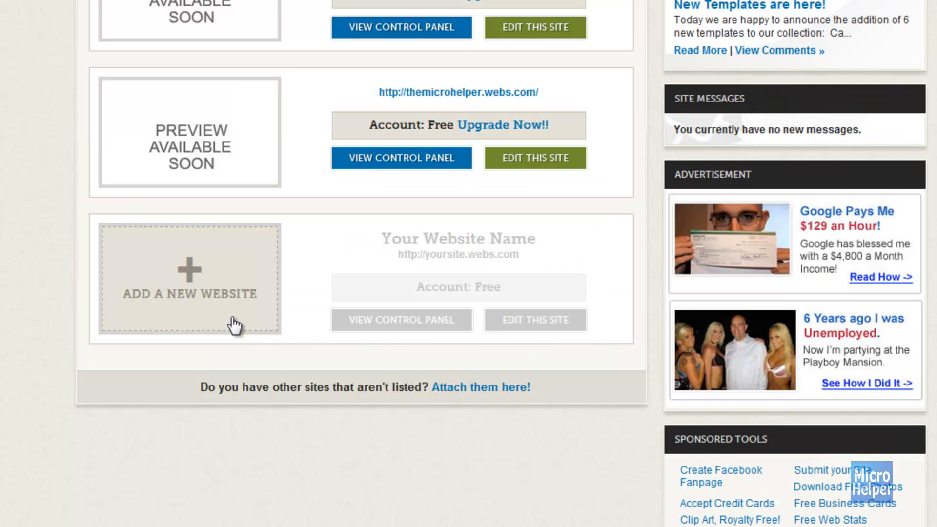
pyautogui.moveTo(179, 311)
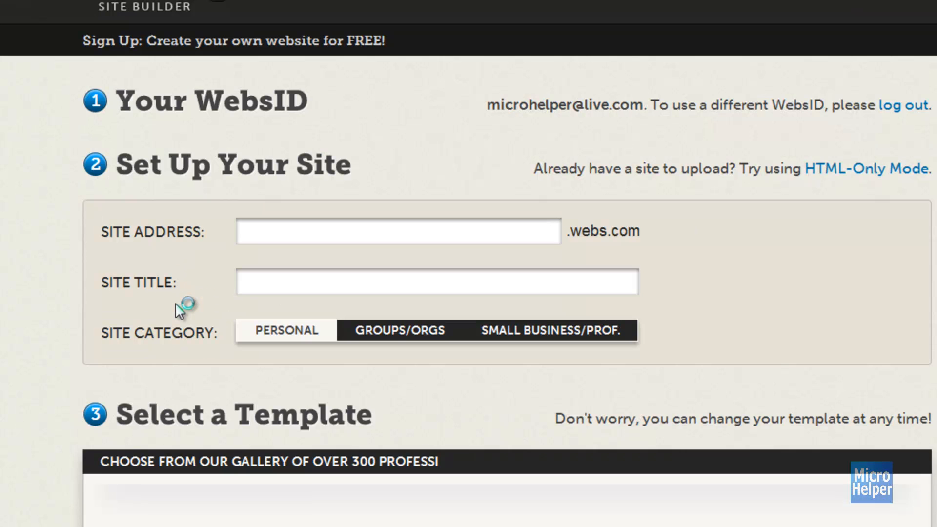
# Focus the Site Address field and browse the Small Business, Groups/Orgs and Personal category lists
pyautogui.click(345, 173)
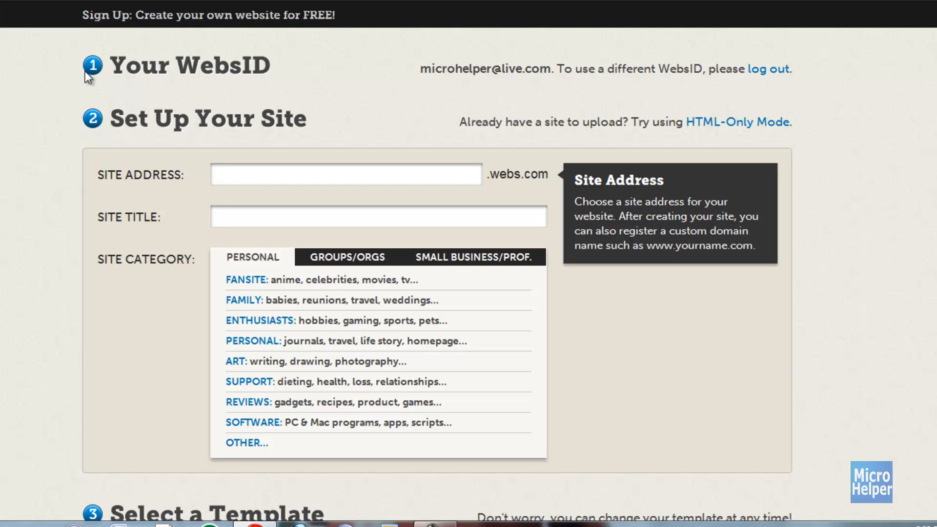
pyautogui.scroll(-3)
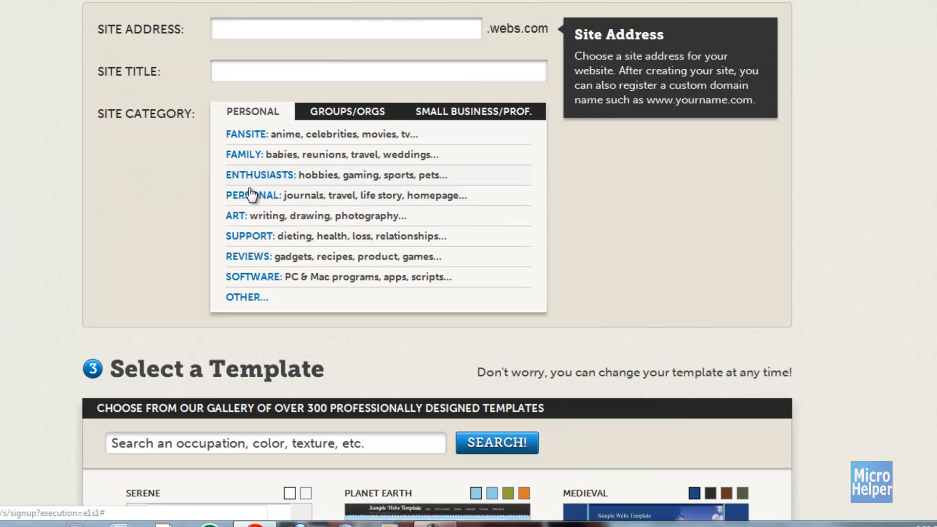
pyautogui.moveTo(233, 263)
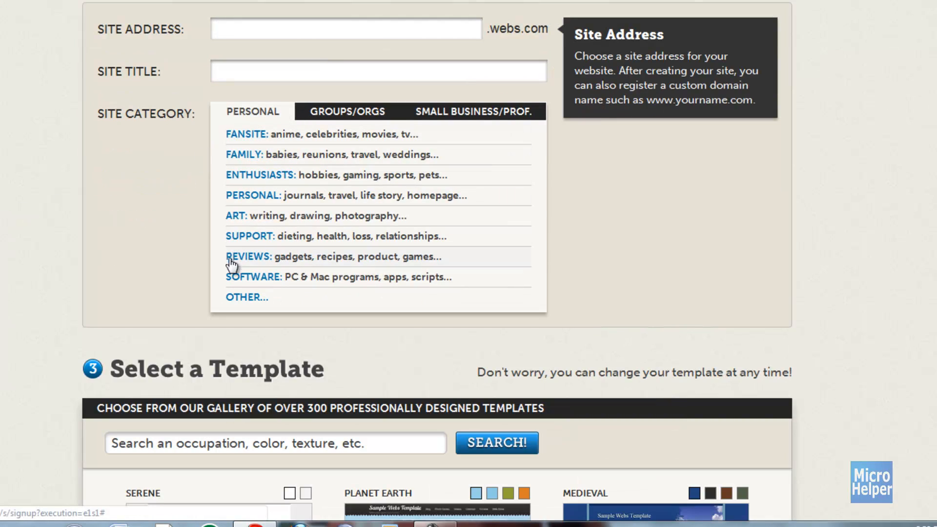
pyautogui.moveTo(270, 269)
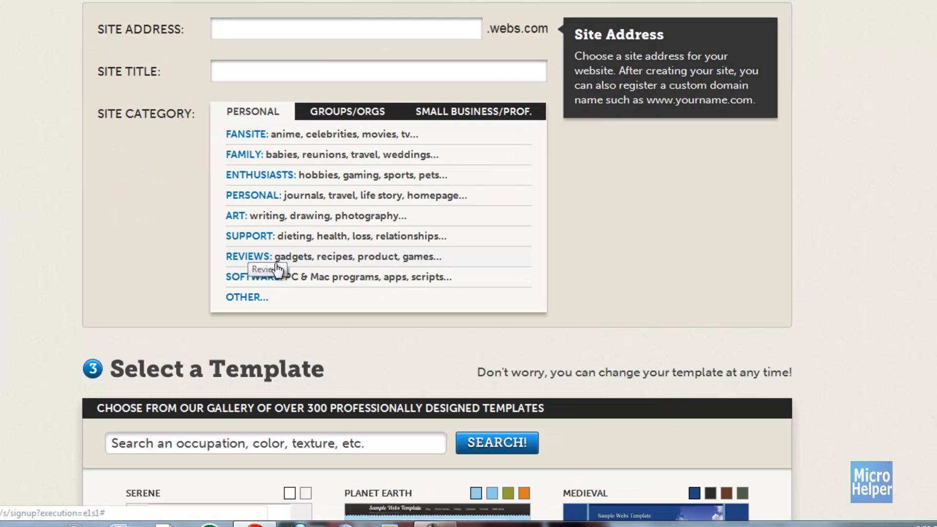
pyautogui.click(473, 112)
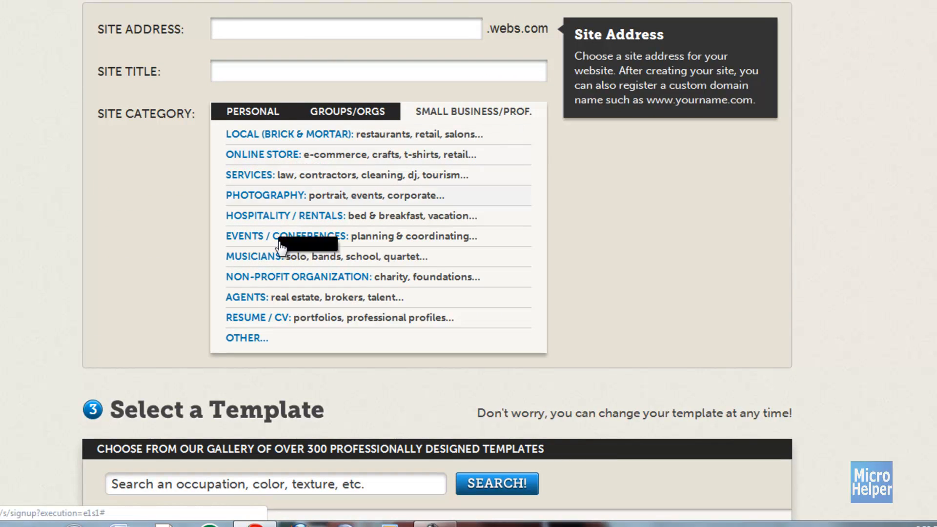
pyautogui.click(345, 112)
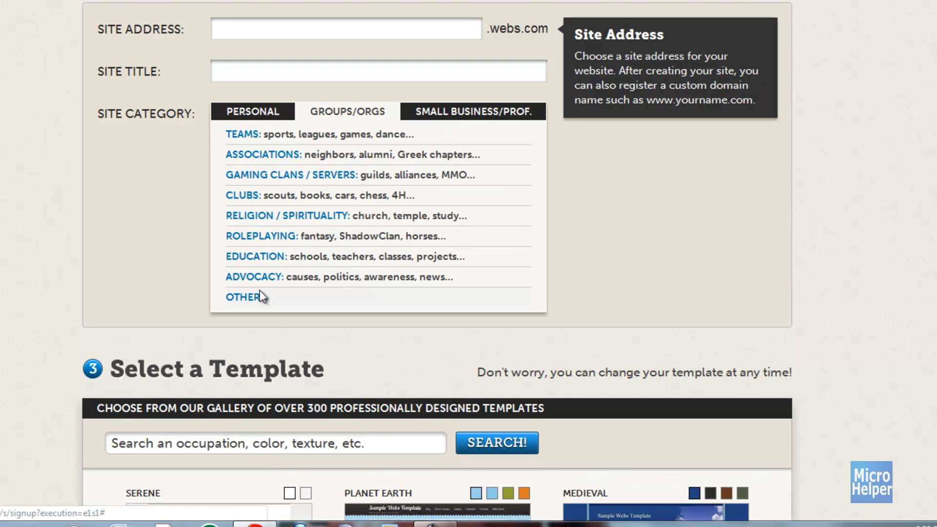
pyautogui.click(252, 111)
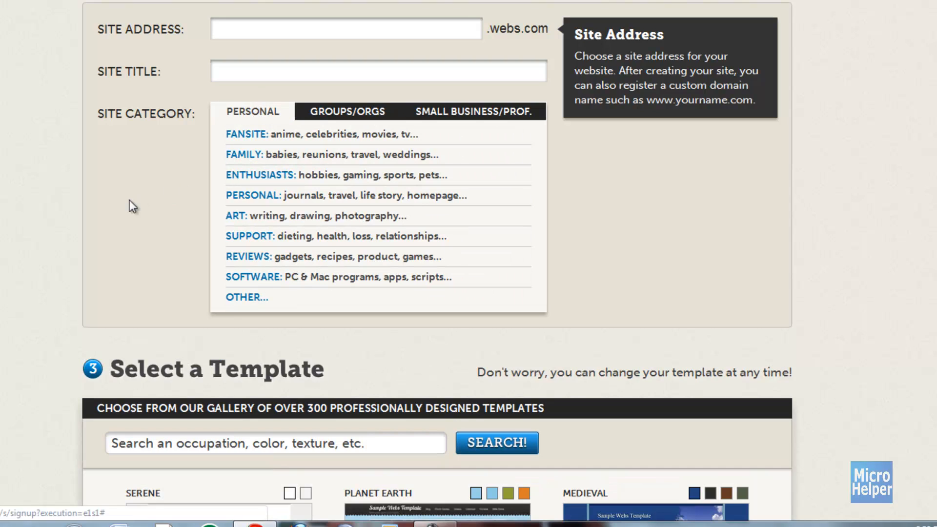
pyautogui.scroll(-3)
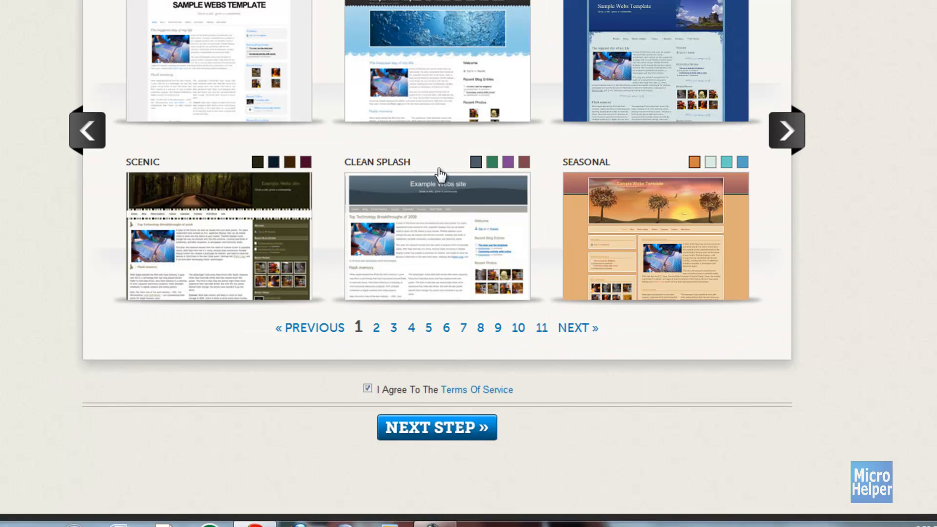
# Page forward twice through the template gallery
pyautogui.click(787, 130)
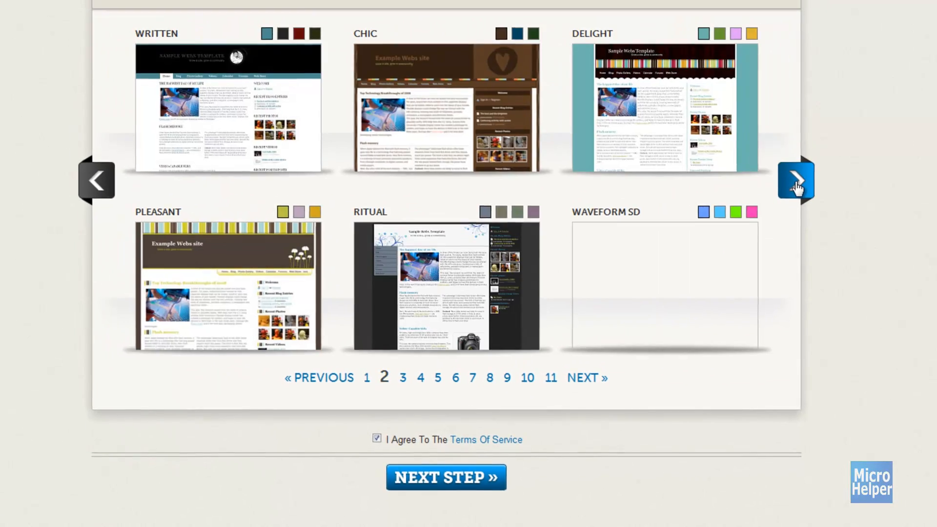
pyautogui.click(796, 182)
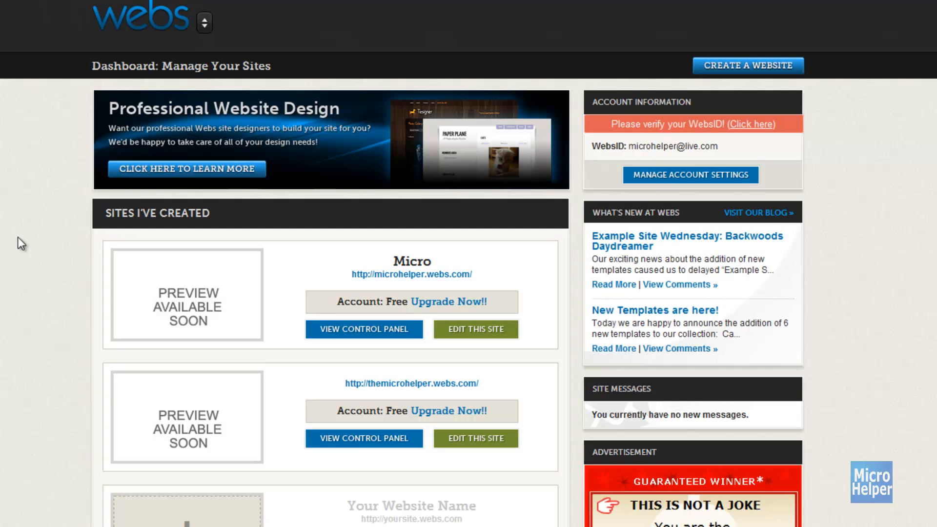
# Scroll the dashboard down to show both sites and the new-website slot
pyautogui.scroll(-3)
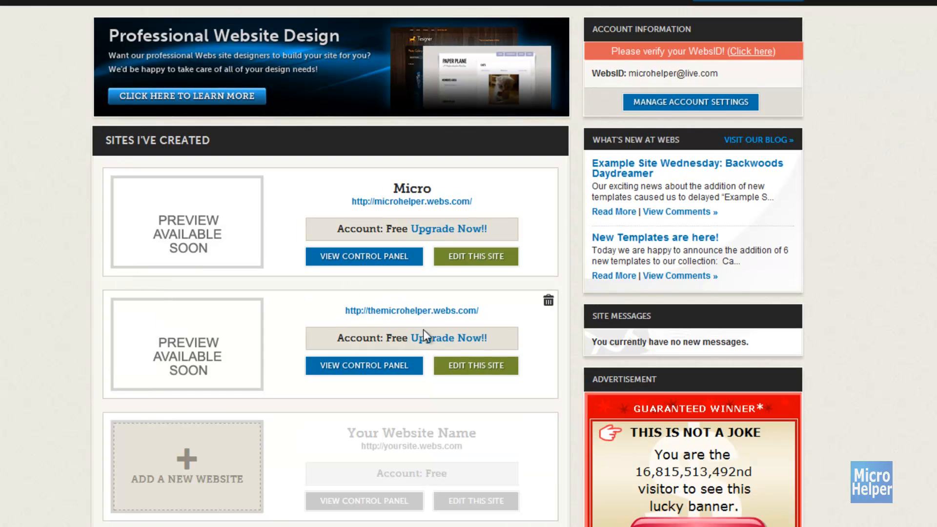
pyautogui.moveTo(515, 323)
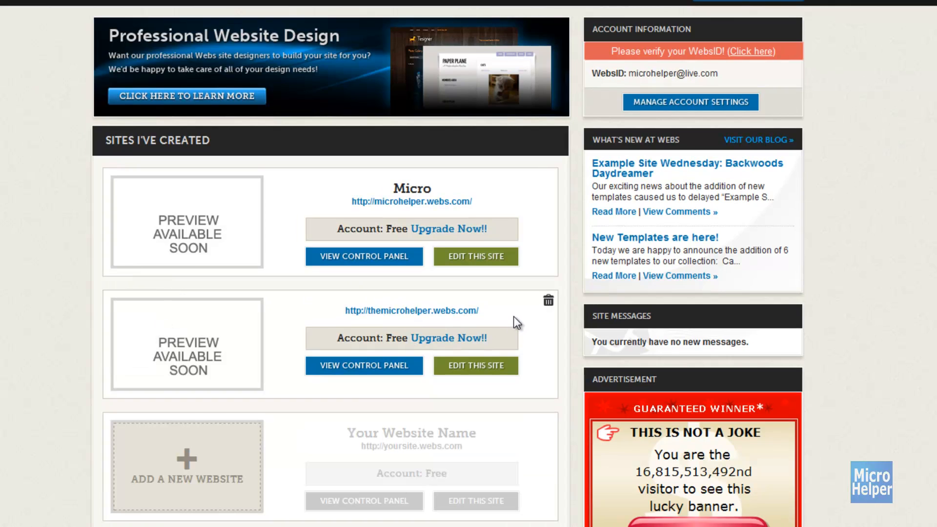
pyautogui.moveTo(400, 329)
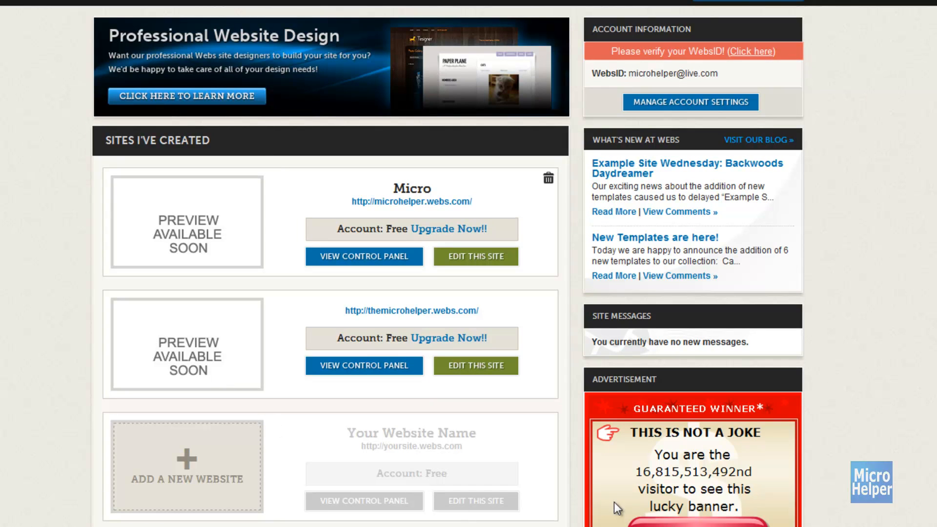
pyautogui.moveTo(411, 259)
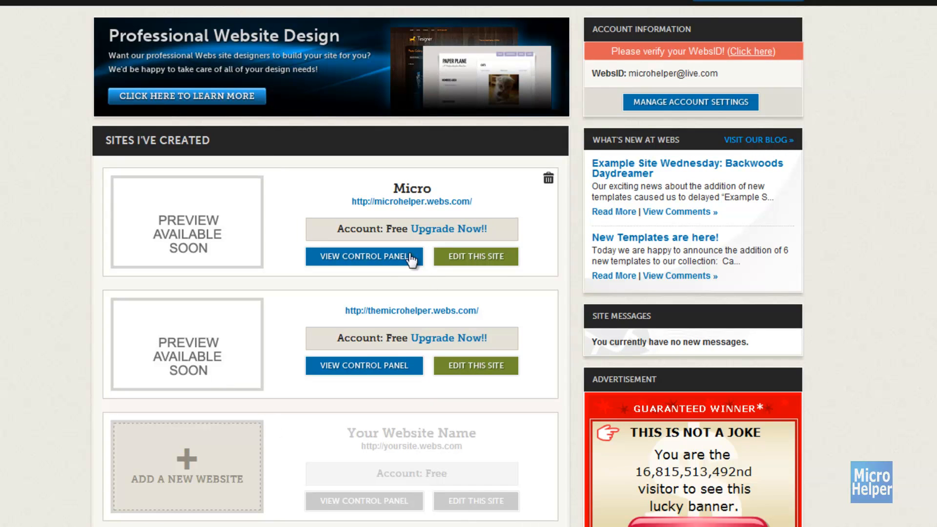
pyautogui.moveTo(50, 130)
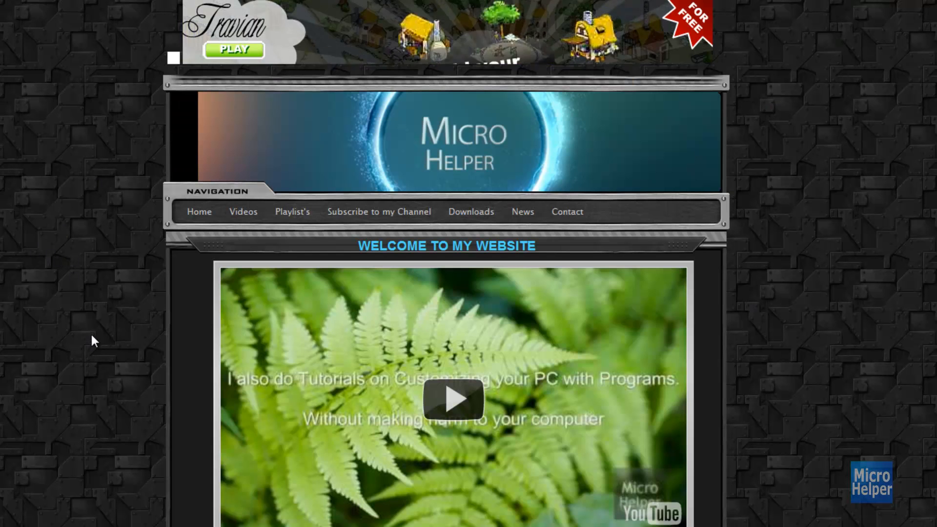
# Scroll the Micro Helper site to its navigation bar and fern video section
pyautogui.scroll(-3)
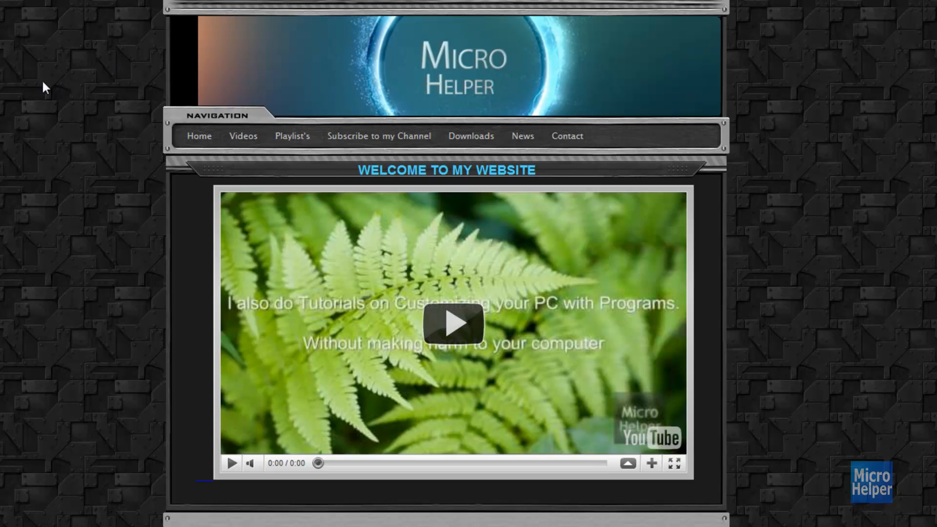
pyautogui.moveTo(123, 166)
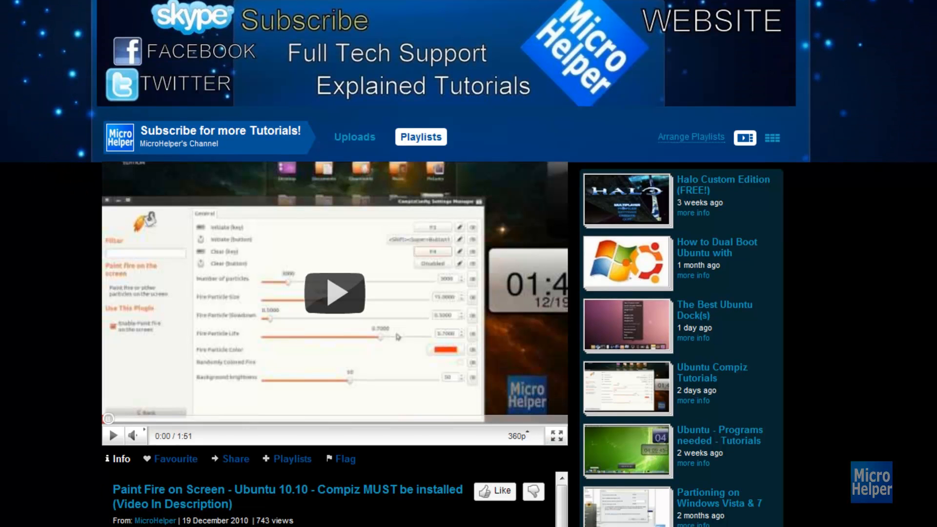
# Return from the YouTube playlists page to the Webs site dashboard
pyautogui.click(709, 20)
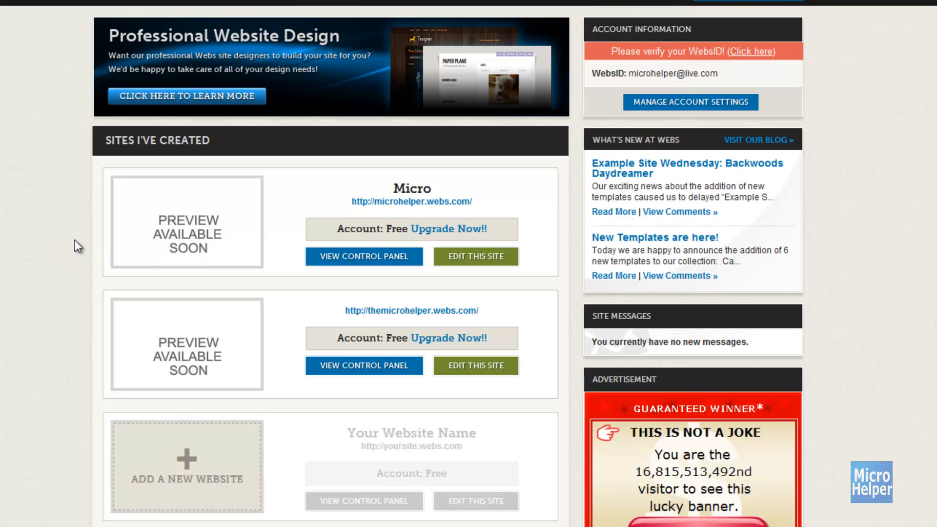
pyautogui.scroll(-3)
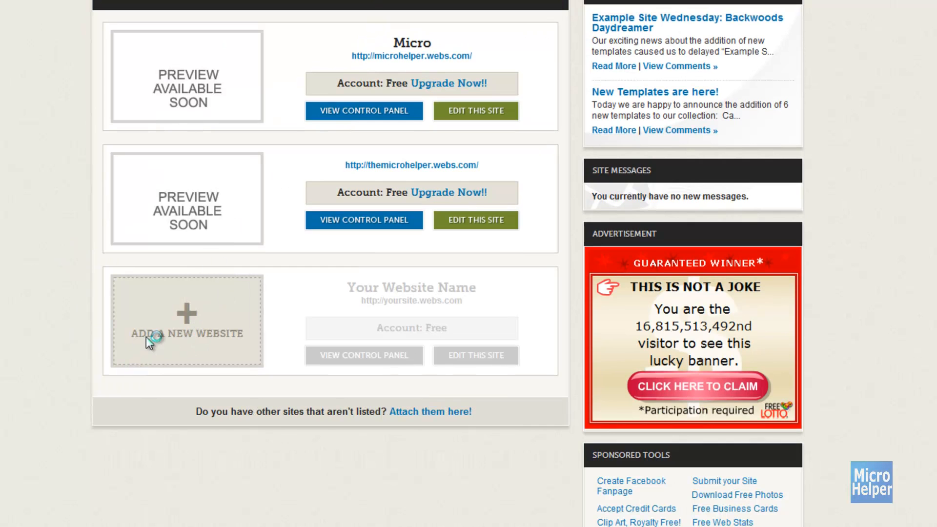
pyautogui.click(185, 334)
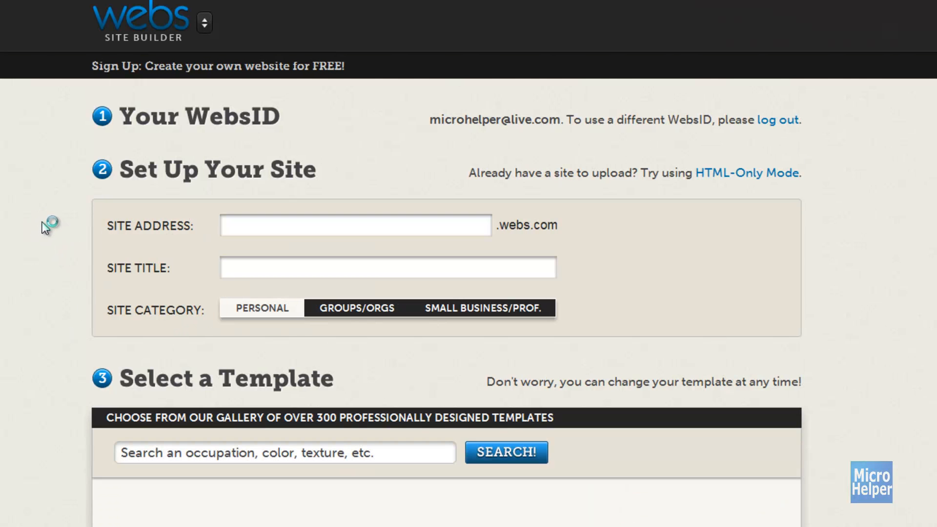
pyautogui.scroll(-3)
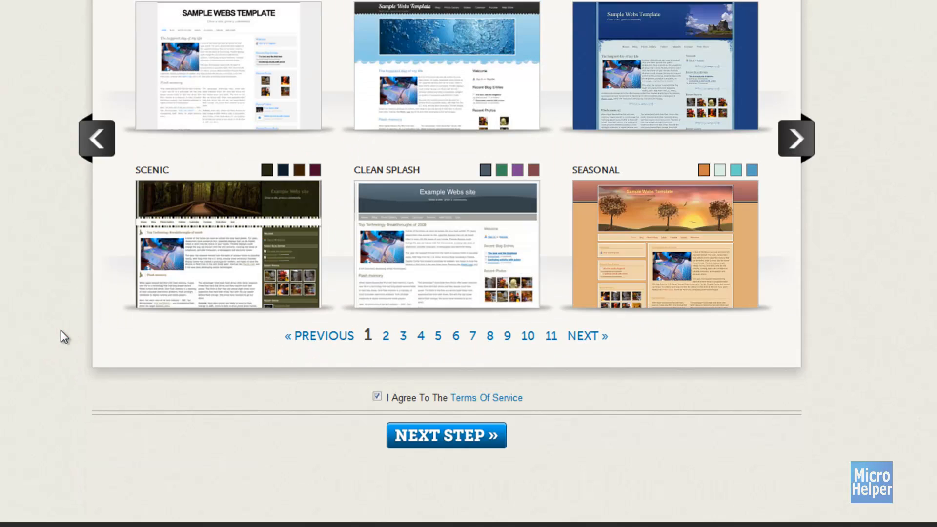
pyautogui.click(446, 434)
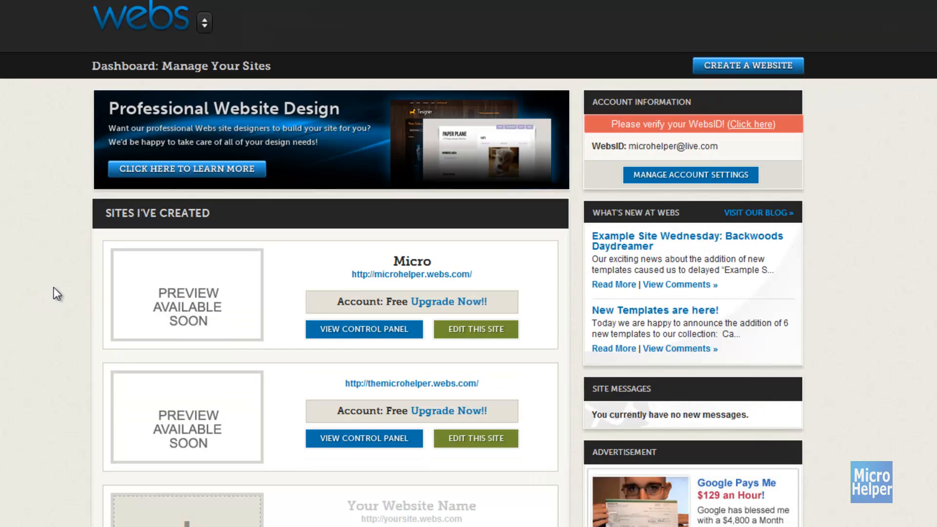
# Scroll down the themicrohelper page manager listing its seven pages
pyautogui.scroll(-3)
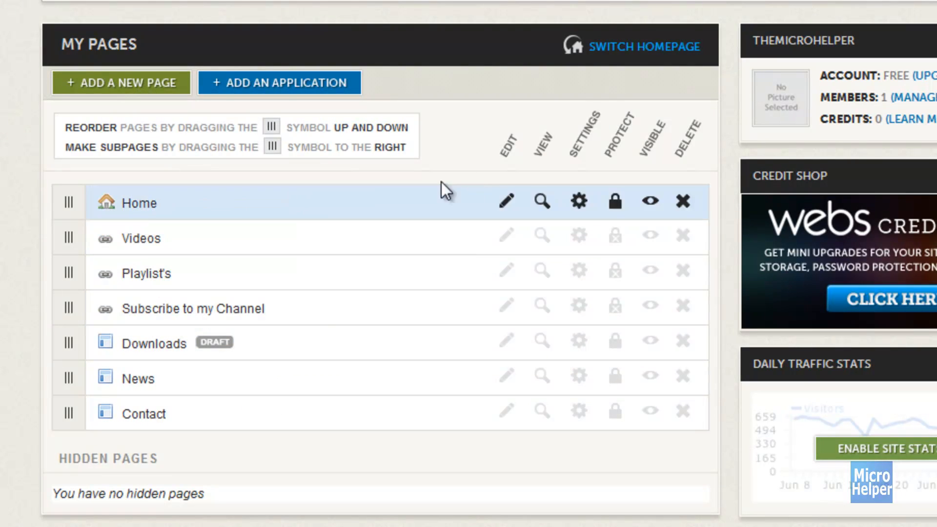
pyautogui.moveTo(509, 202)
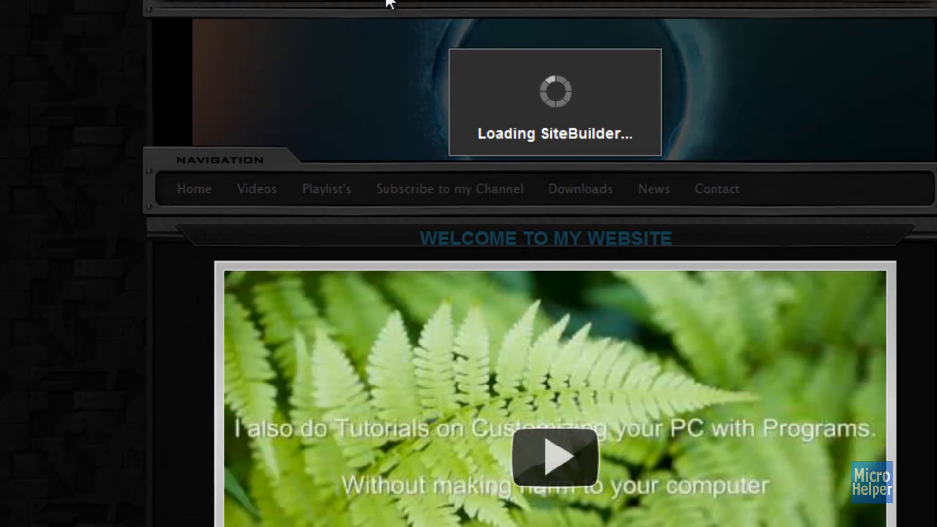
# Scroll down the Site Builder Home page toward the content box below the video
pyautogui.scroll(-3)
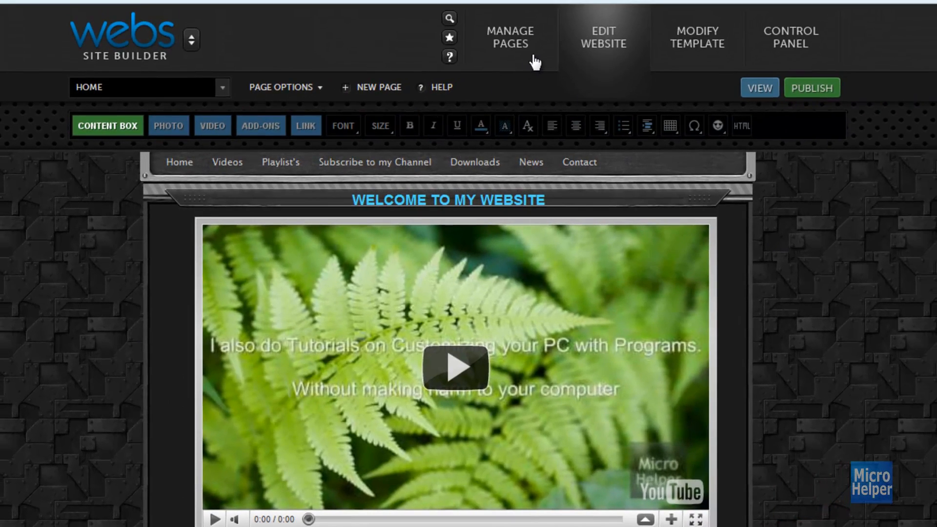
pyautogui.moveTo(228, 128)
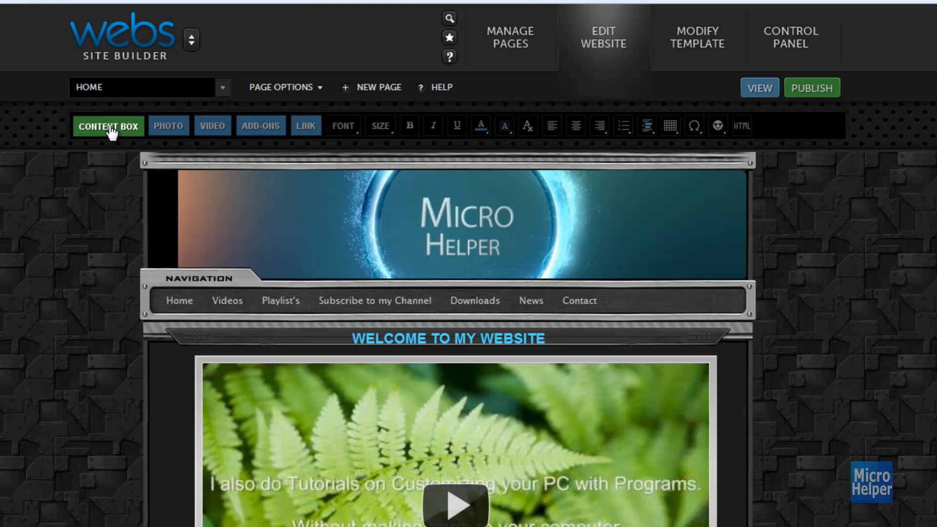
pyautogui.moveTo(466, 147)
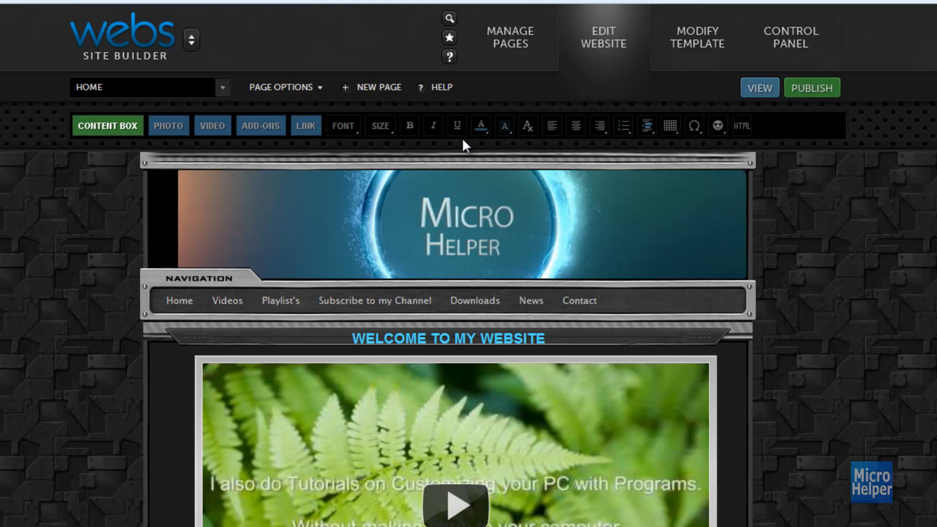
pyautogui.moveTo(220, 221)
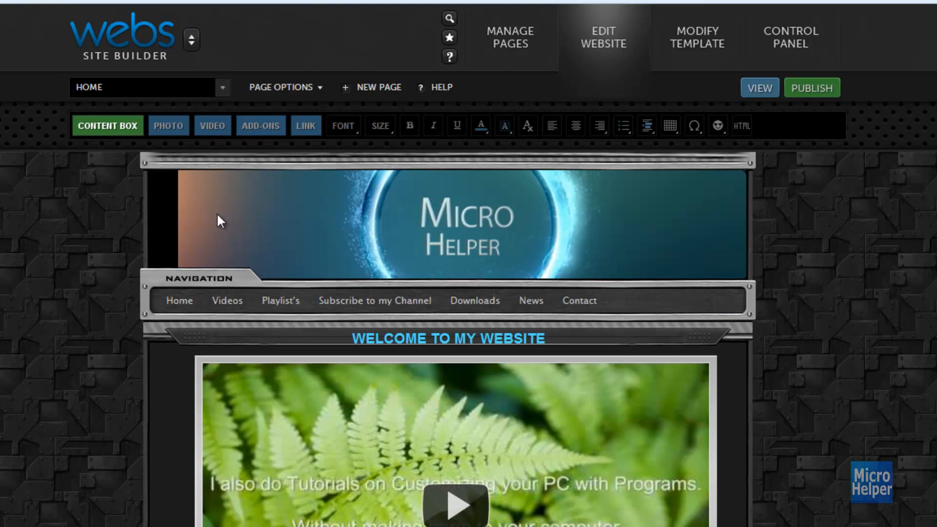
pyautogui.scroll(-3)
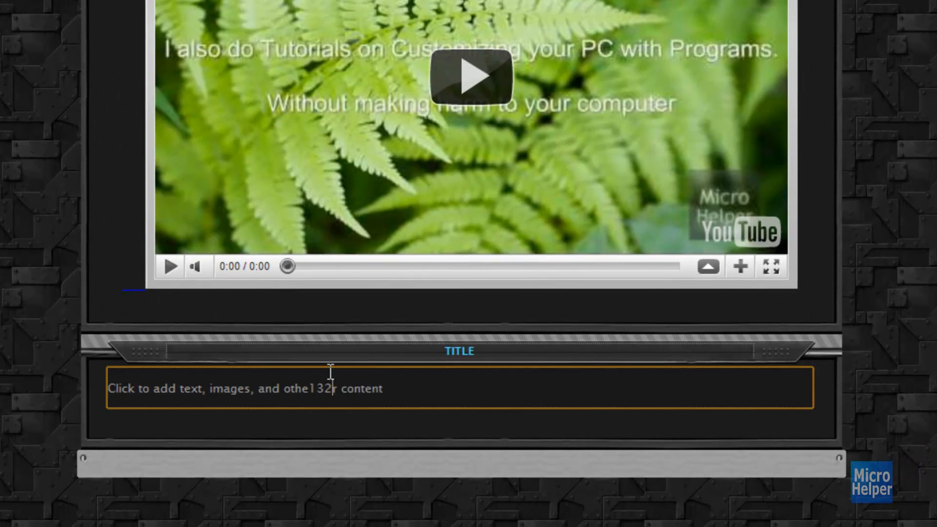
# Enter 132132132 in the content box, then select its TITLE heading
pyautogui.write('1321321321')
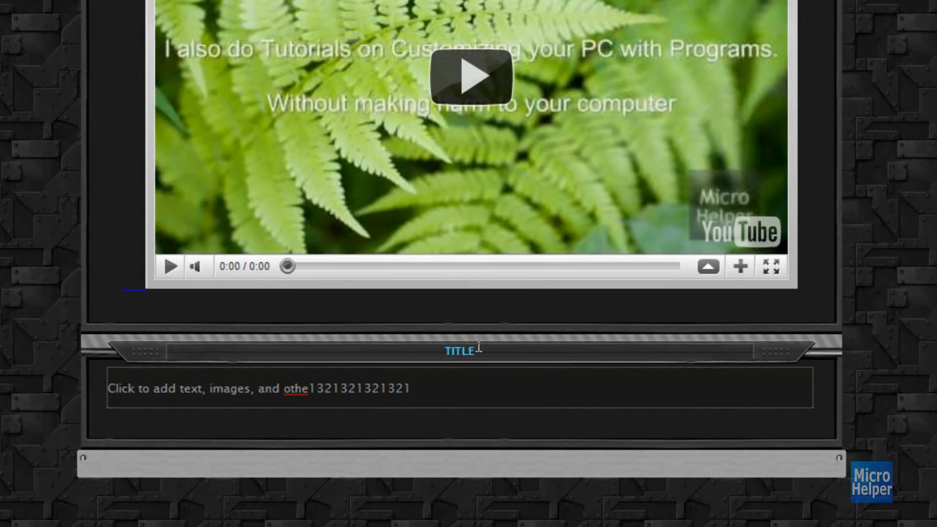
pyautogui.click(459, 350)
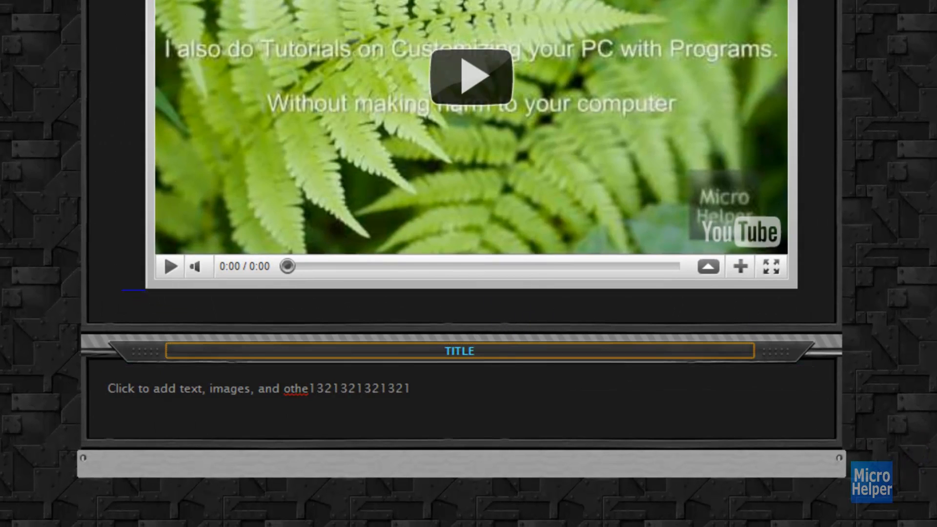